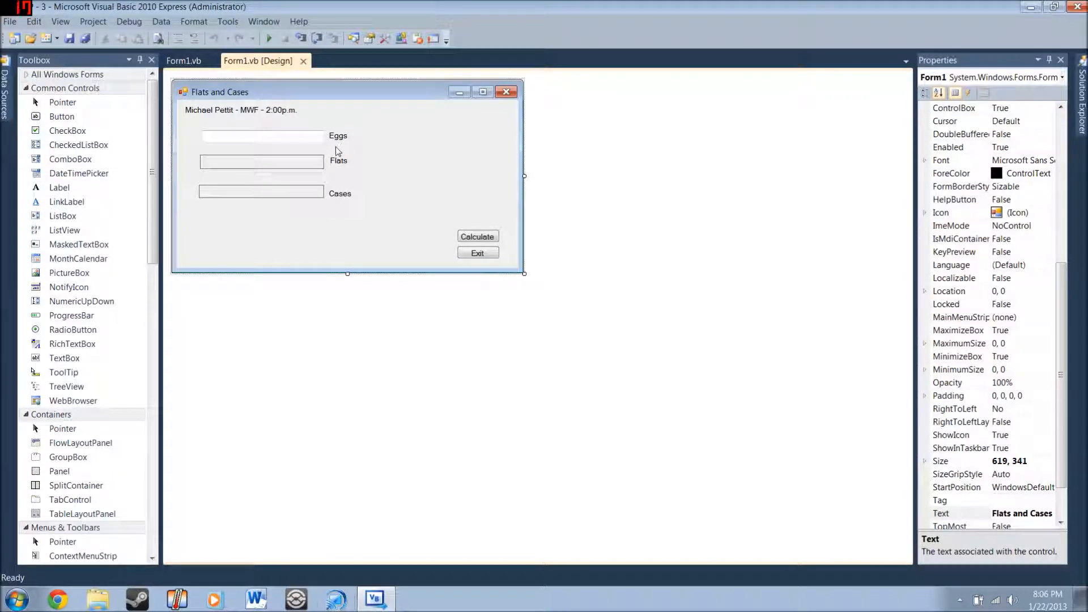
{"action": "mouse_move", "coordinate": [289, 133]}
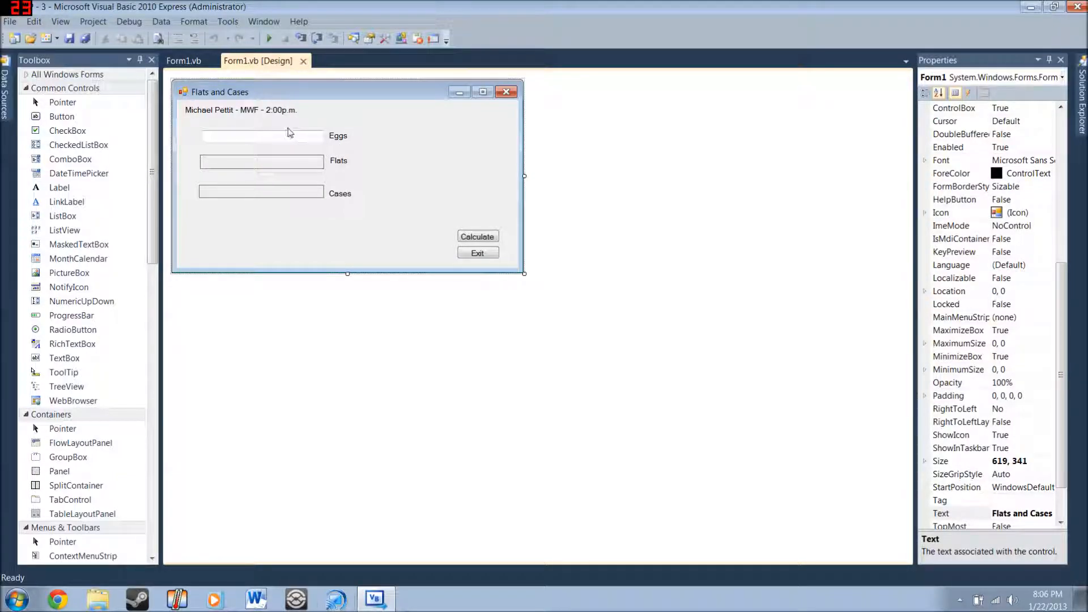
{"action": "mouse_move", "coordinate": [300, 138]}
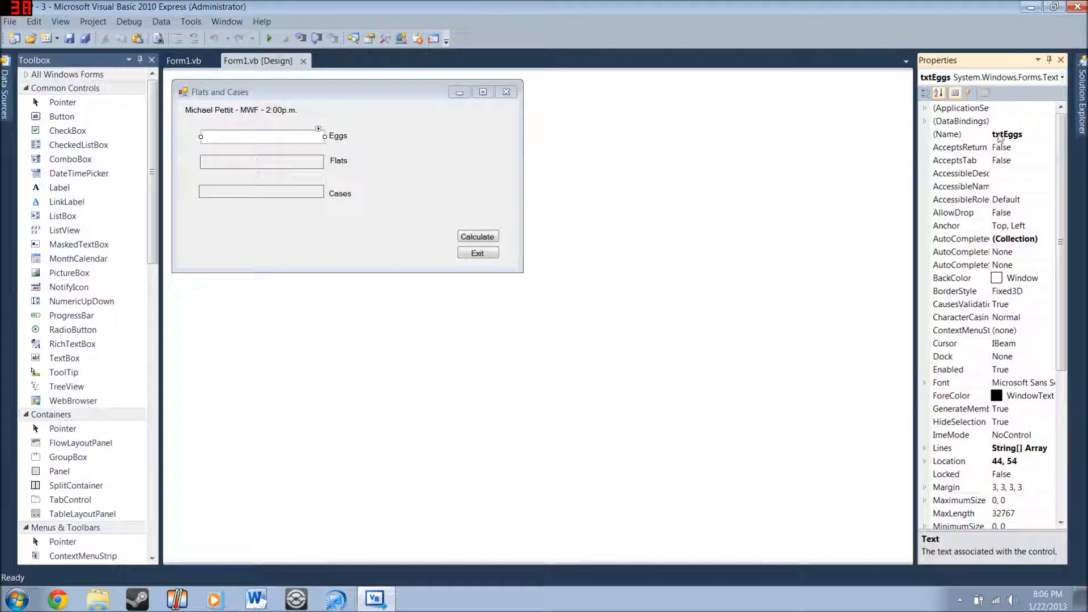
Inspect the properties of the Eggs label, Flats output box and Calculate button.
{"action": "left_click", "coordinate": [947, 134]}
{"action": "type", "text": "asdfasdf"}
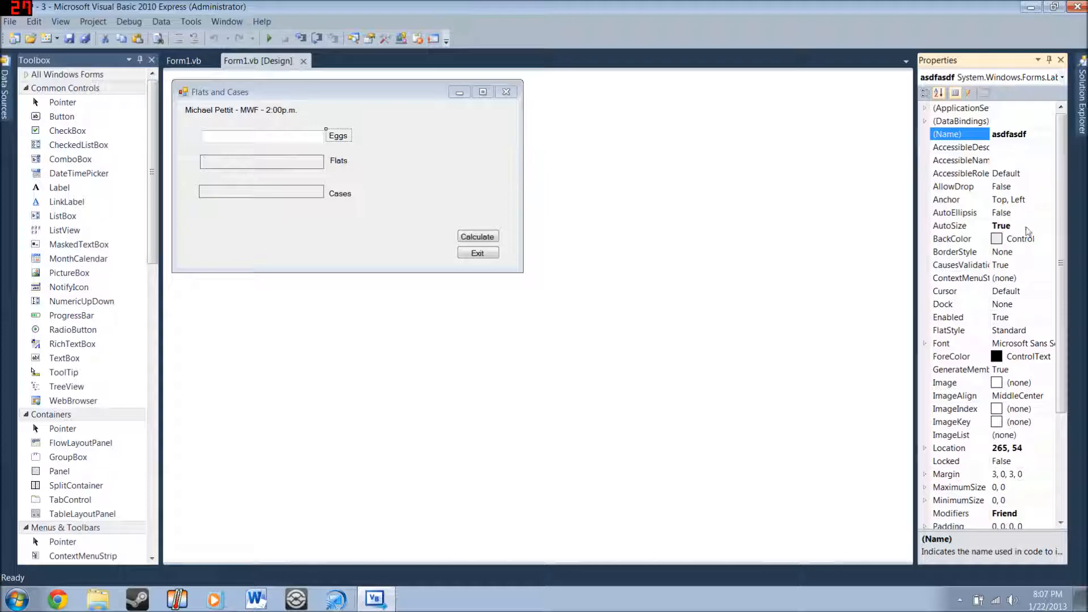
{"action": "scroll", "scroll_direction": "down", "scroll_amount": 3}
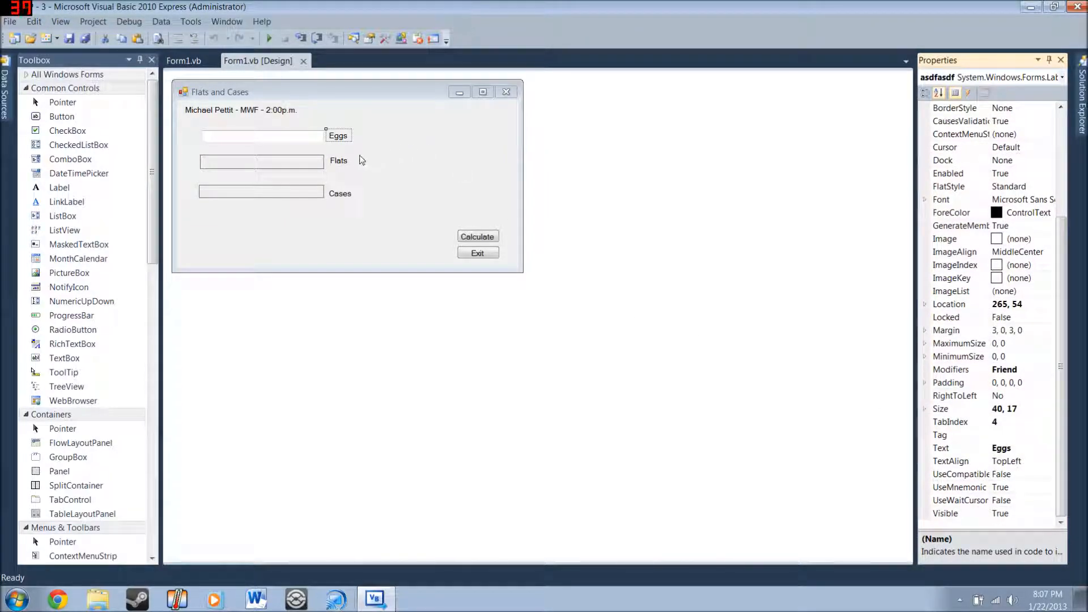
{"action": "left_click", "coordinate": [339, 160]}
{"action": "type", "text": "lblFlats"}
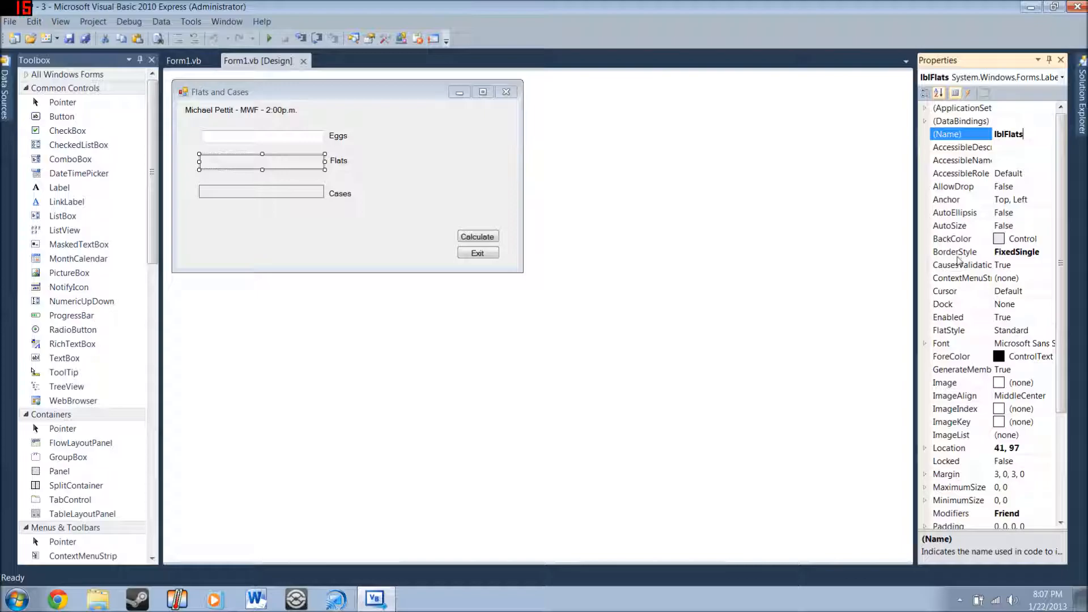
{"action": "mouse_move", "coordinate": [1021, 255]}
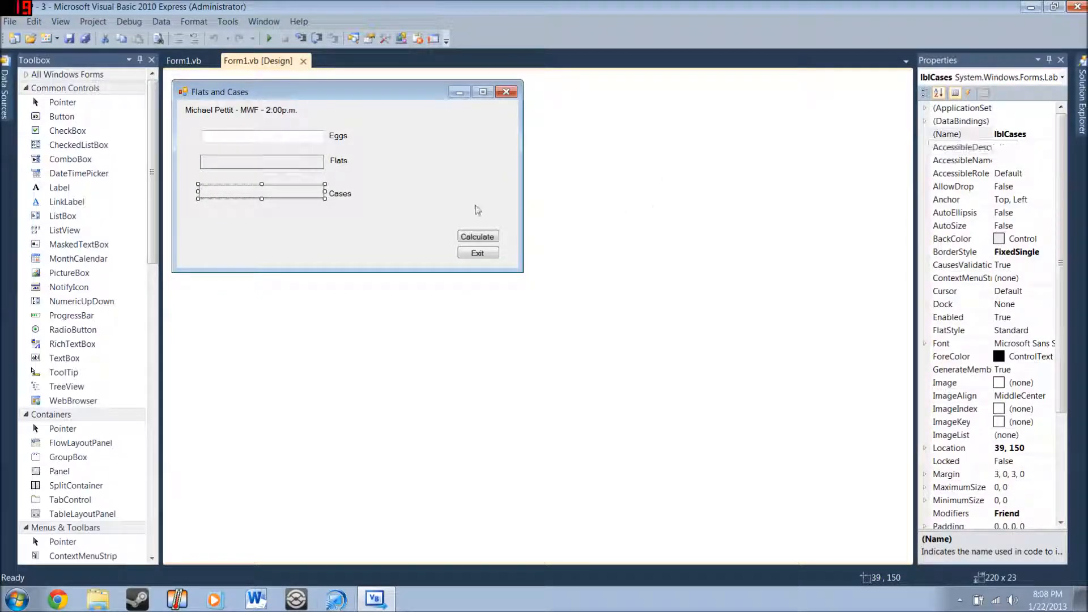
{"action": "left_click", "coordinate": [477, 235]}
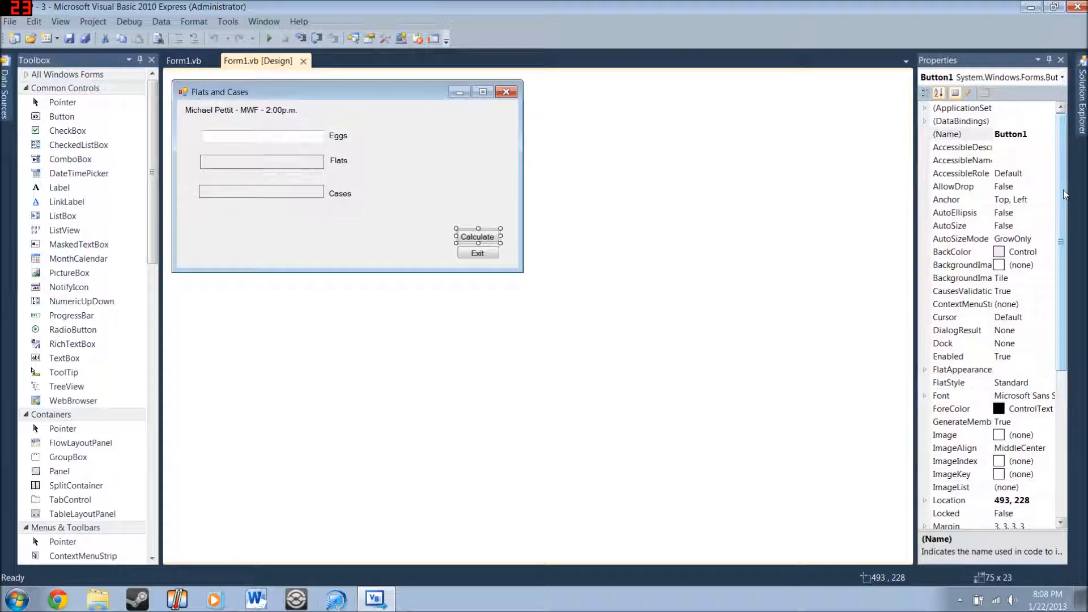
{"action": "scroll", "scroll_direction": "down", "scroll_amount": 3}
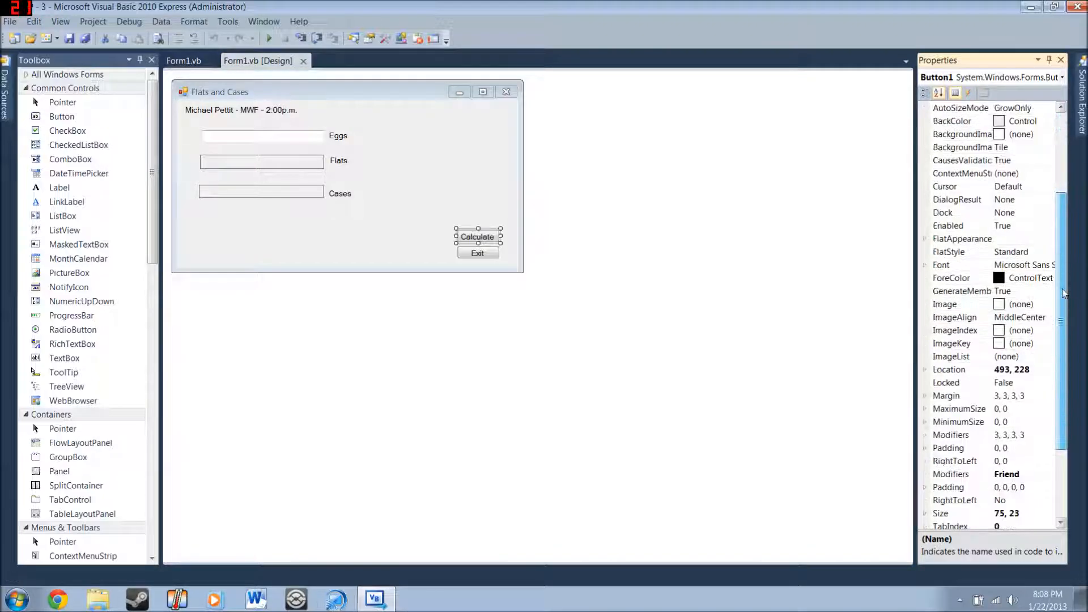
{"action": "scroll", "scroll_direction": "down", "scroll_amount": 3}
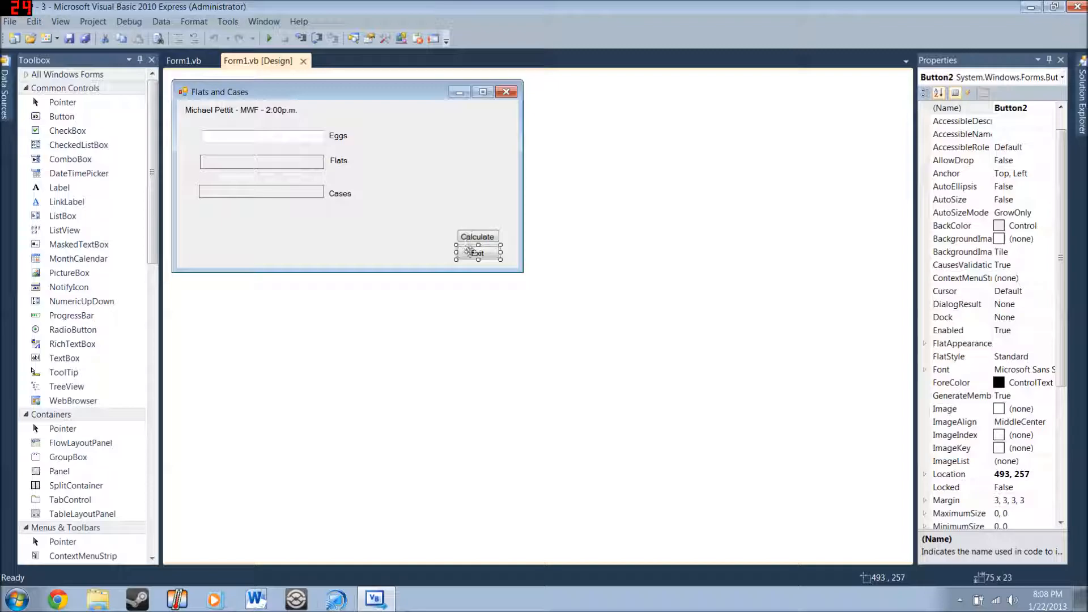
Open the Exit button's click handler, try Me.Close(), then delete that line again.
{"action": "double_click", "coordinate": [477, 253]}
{"action": "type", "text": "End"}
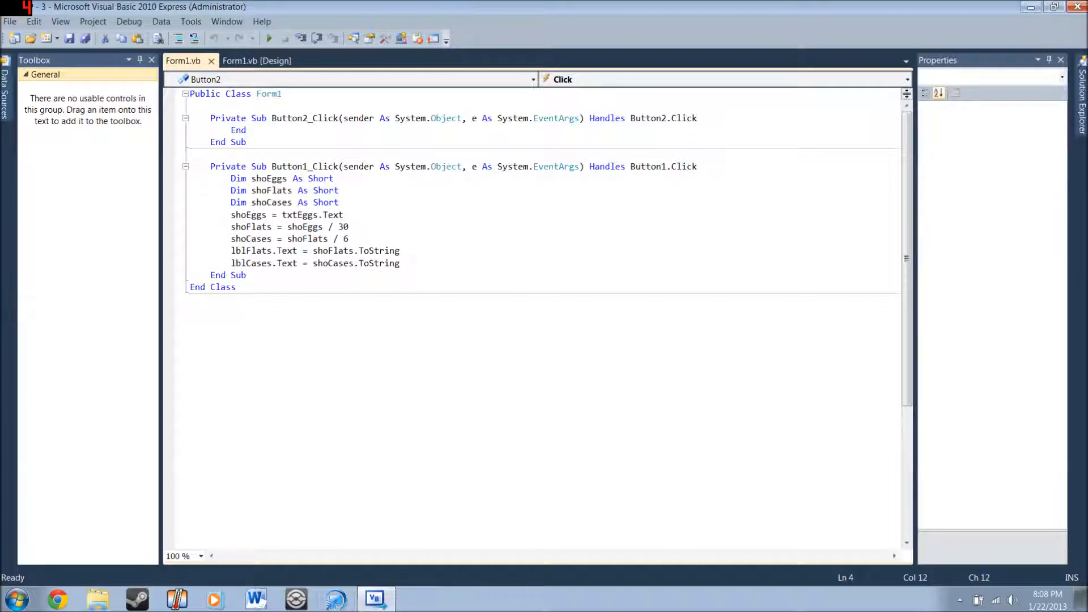
{"action": "type", "text": "Me"}
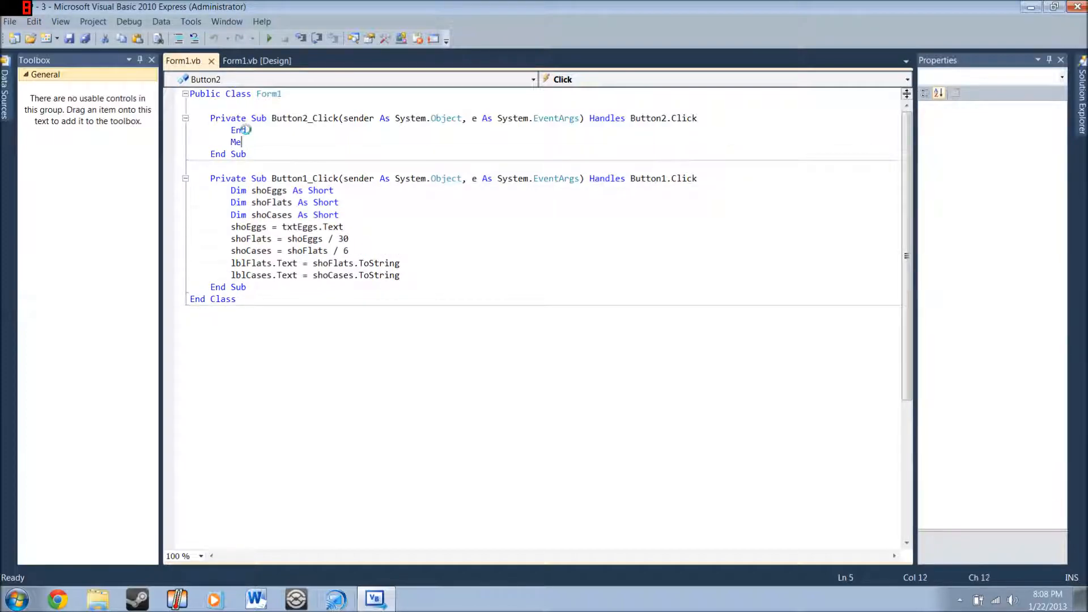
{"action": "type", "text": ".Close()"}
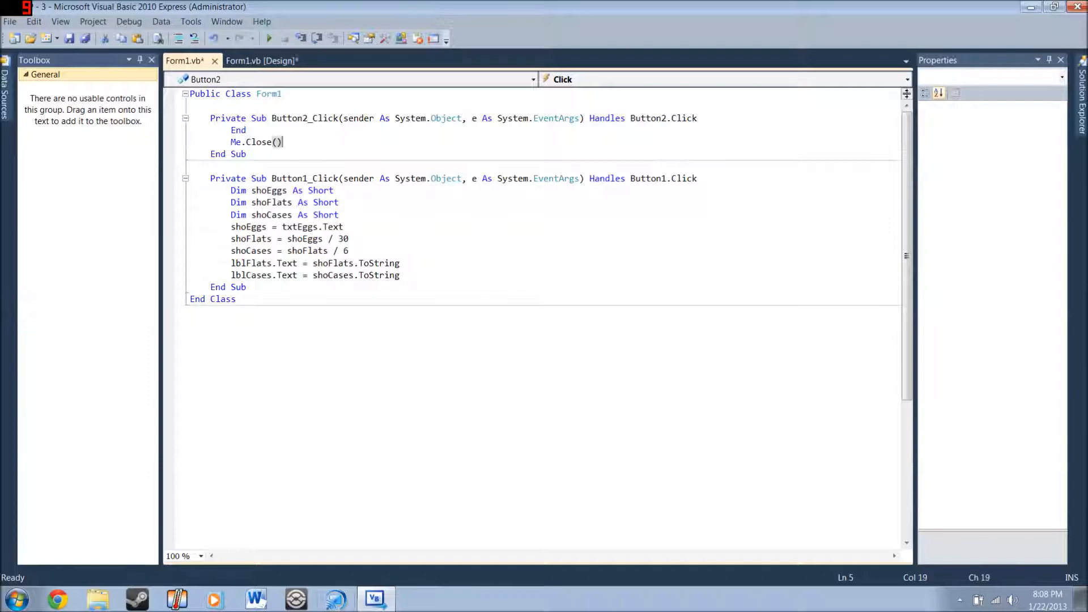
{"action": "key", "text": "BackSpace"}
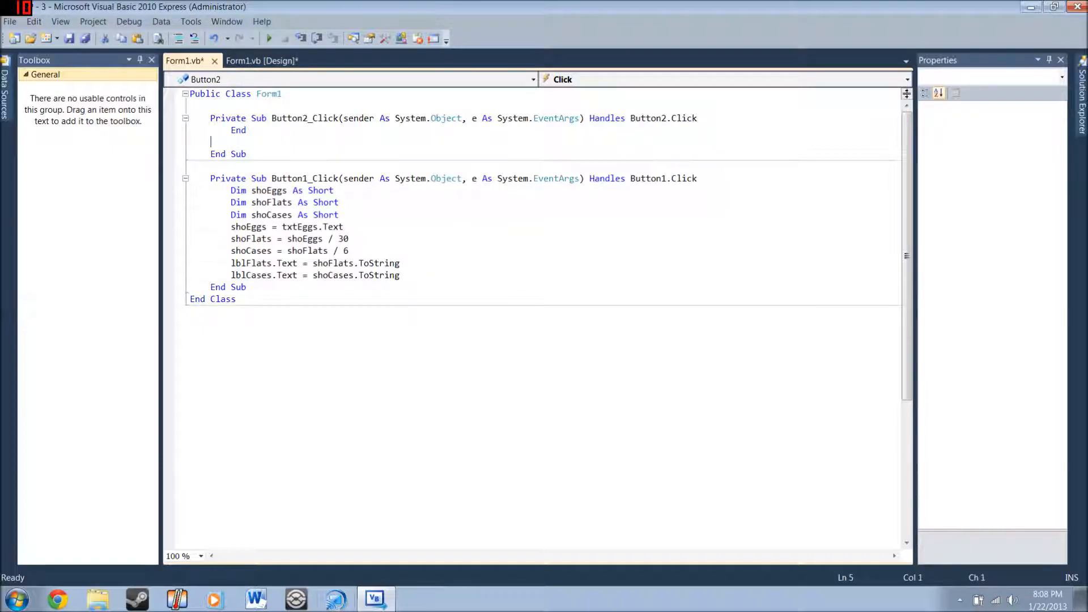
{"action": "key", "text": "backspace"}
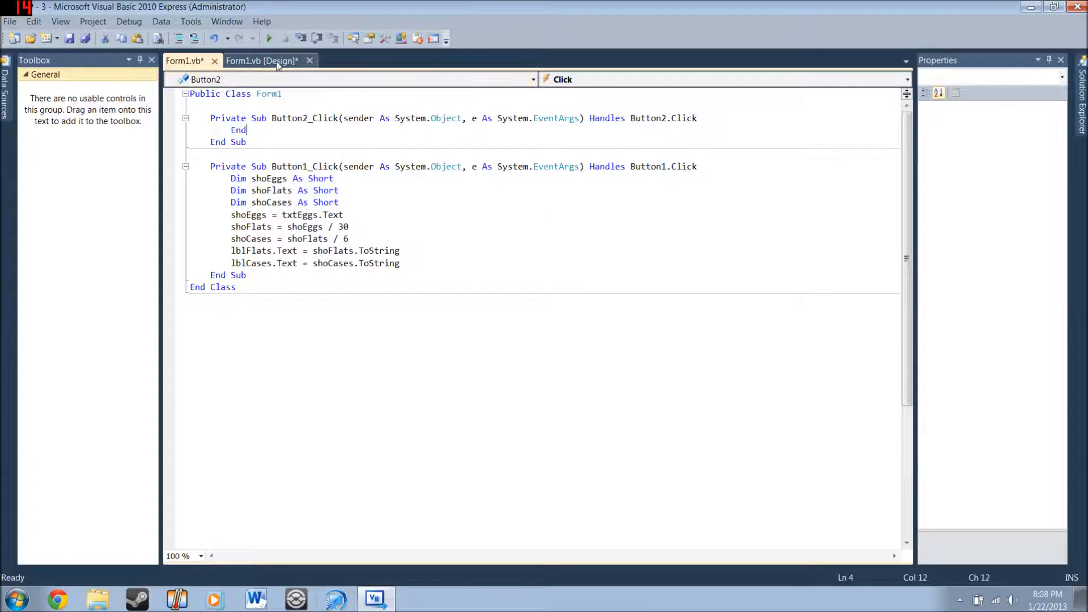
{"action": "left_click", "coordinate": [263, 61]}
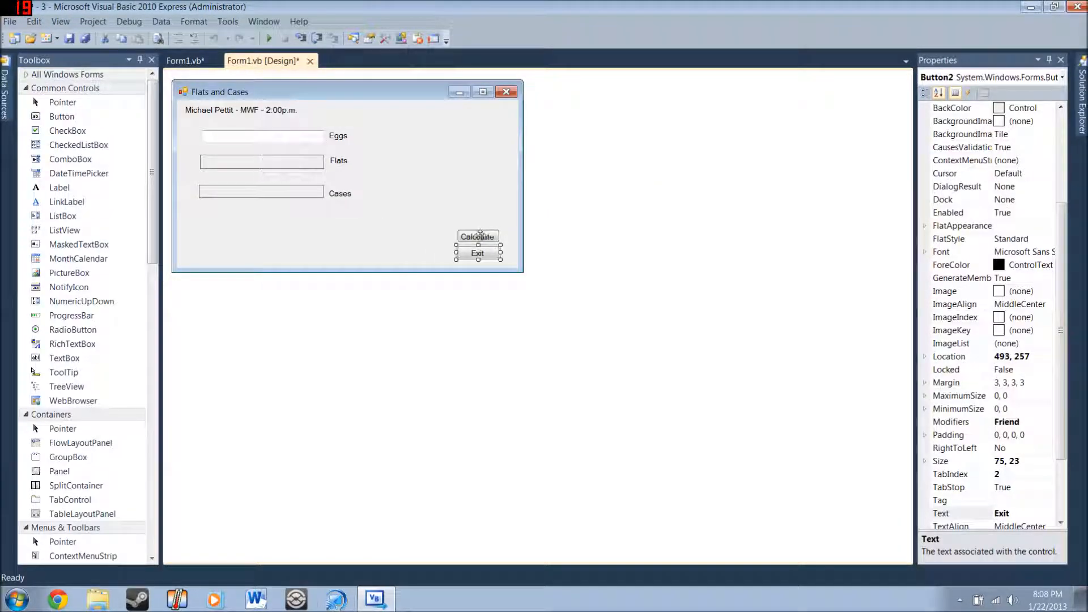
{"action": "left_click", "coordinate": [182, 60]}
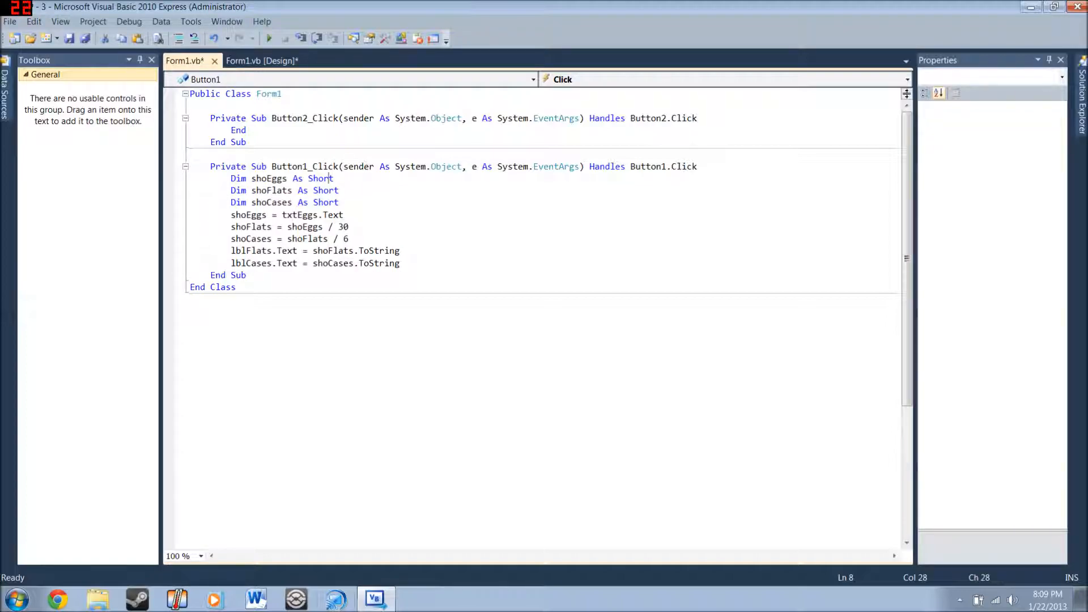
{"action": "mouse_move", "coordinate": [298, 214]}
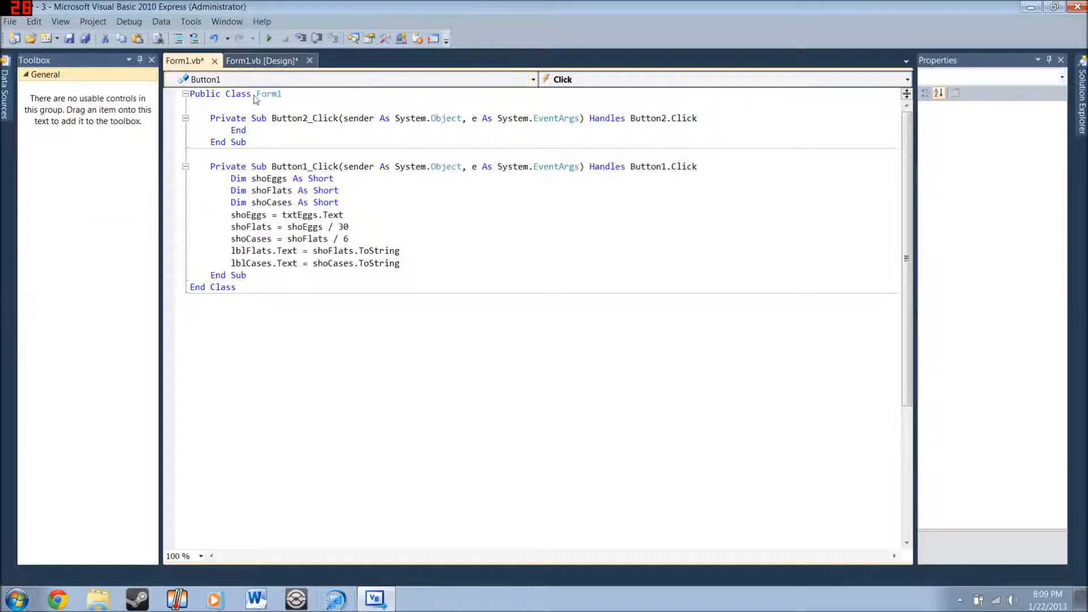
{"action": "left_click", "coordinate": [262, 60]}
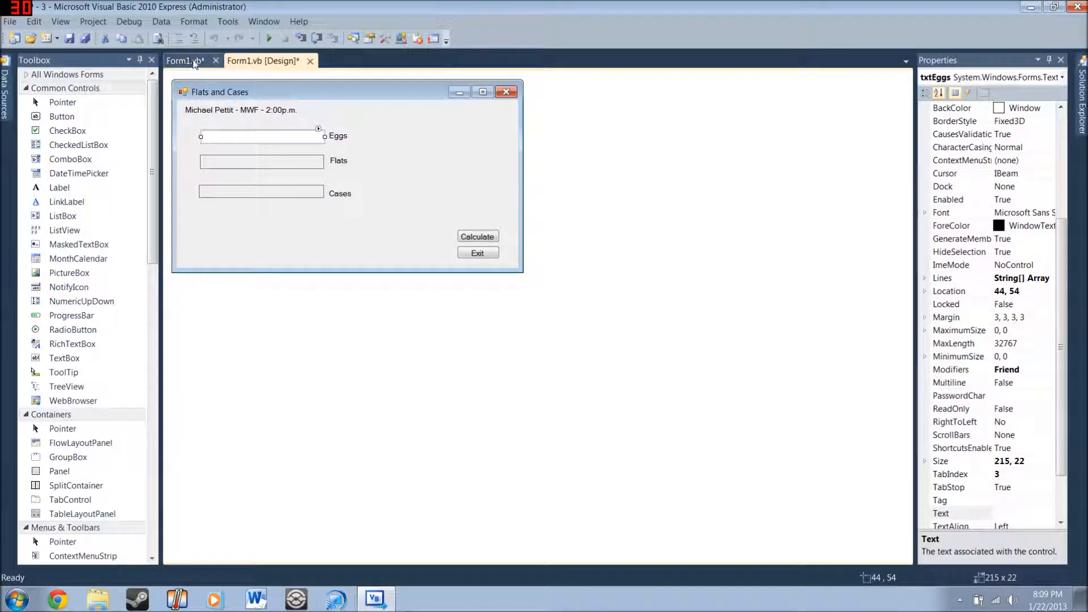
{"action": "left_click", "coordinate": [185, 60]}
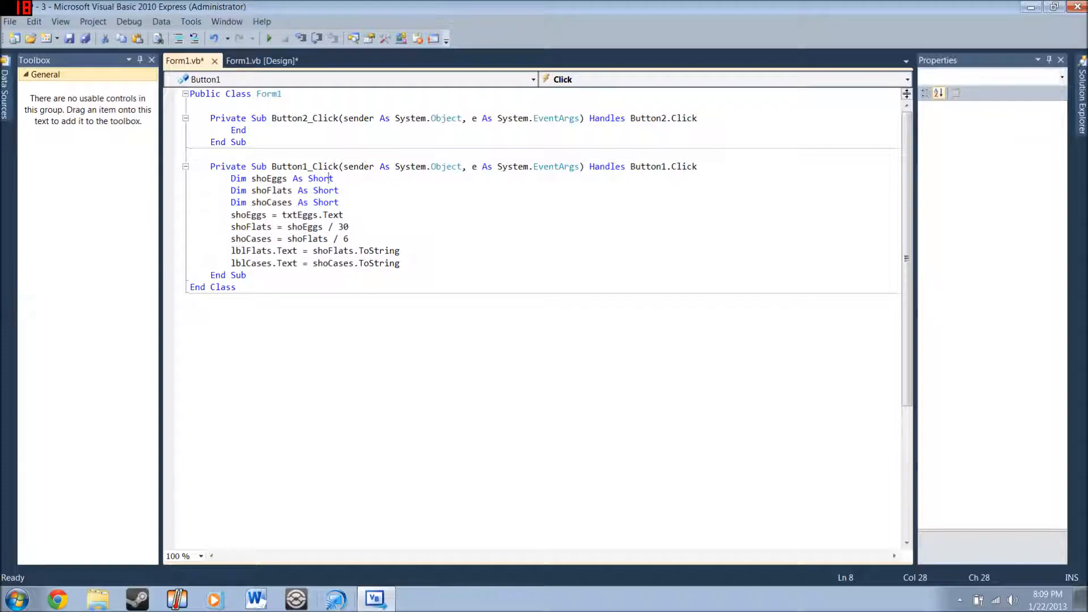
{"action": "mouse_move", "coordinate": [258, 238]}
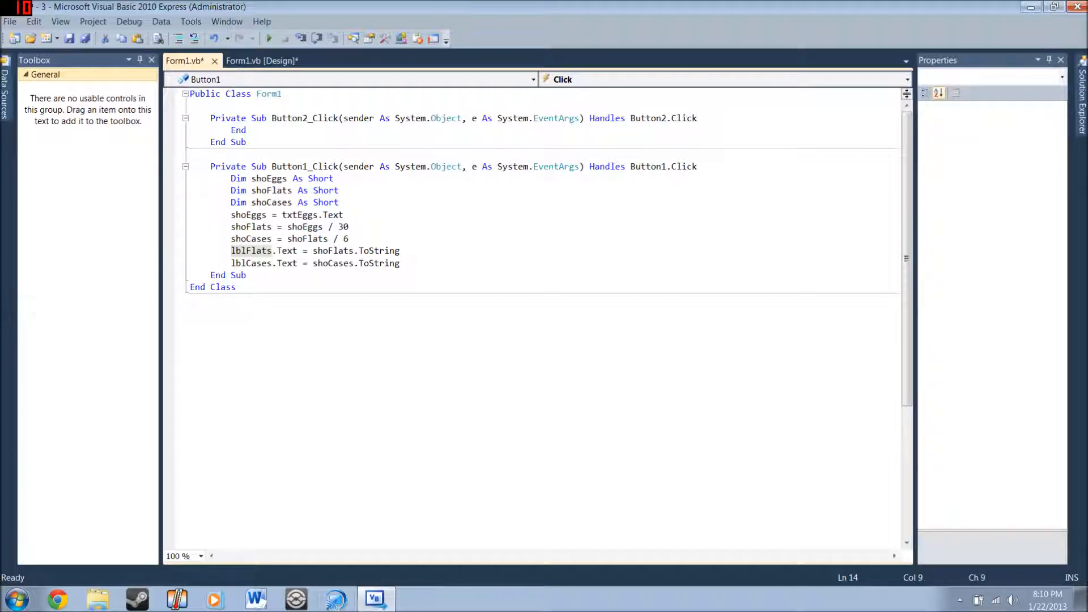
{"action": "left_click", "coordinate": [262, 60]}
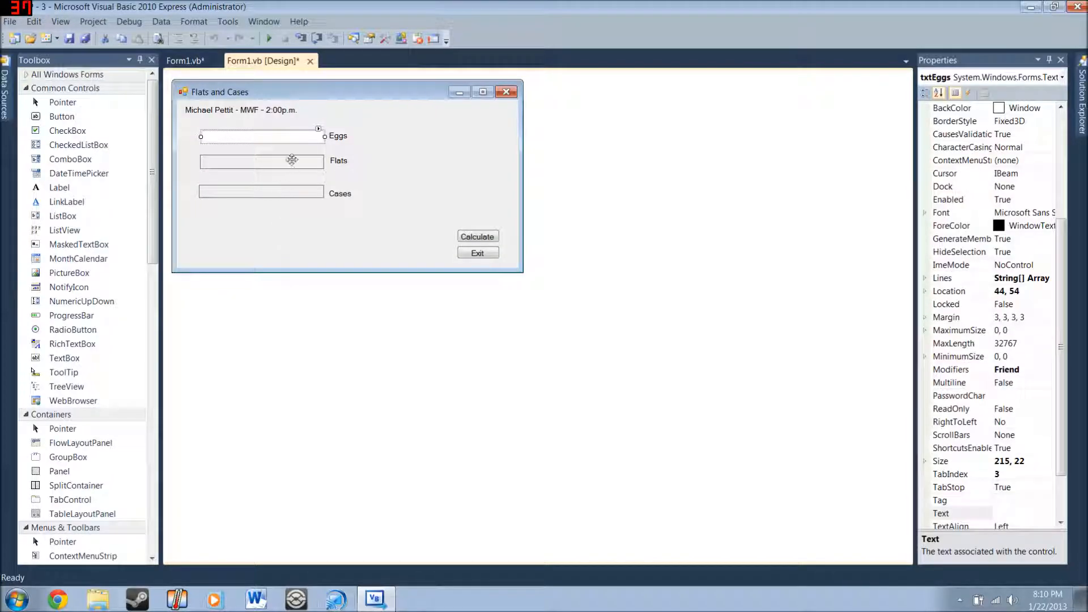
{"action": "left_click", "coordinate": [183, 61]}
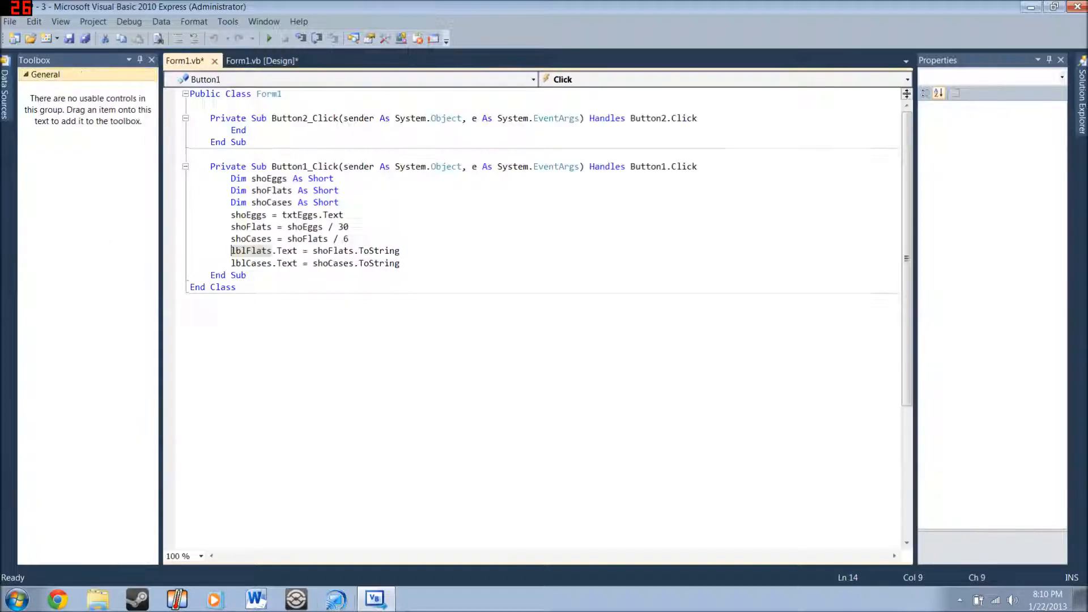
{"action": "double_click", "coordinate": [251, 227]}
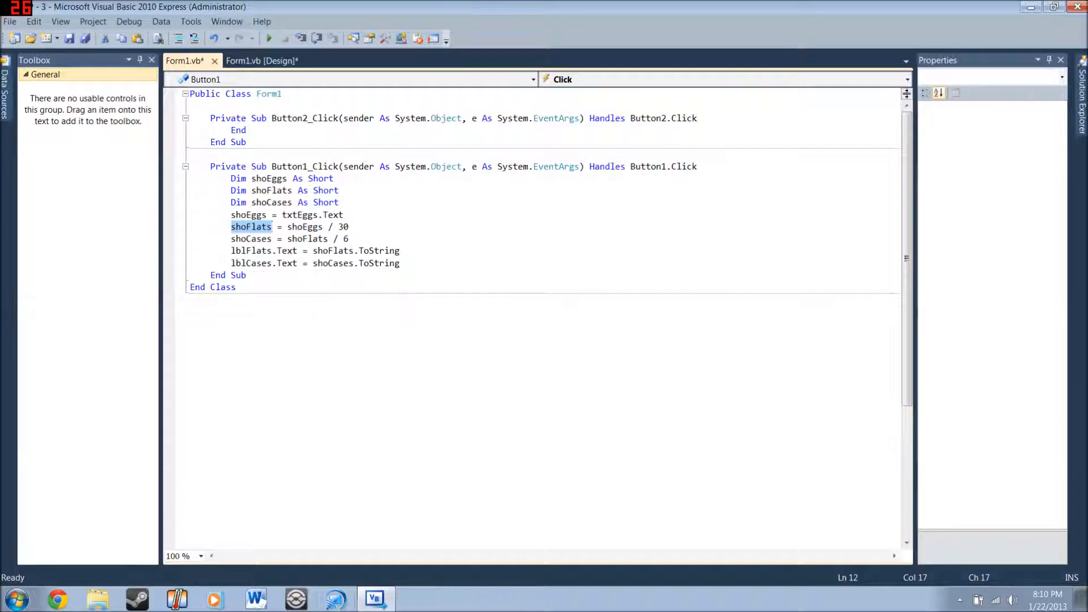
{"action": "mouse_move", "coordinate": [251, 262]}
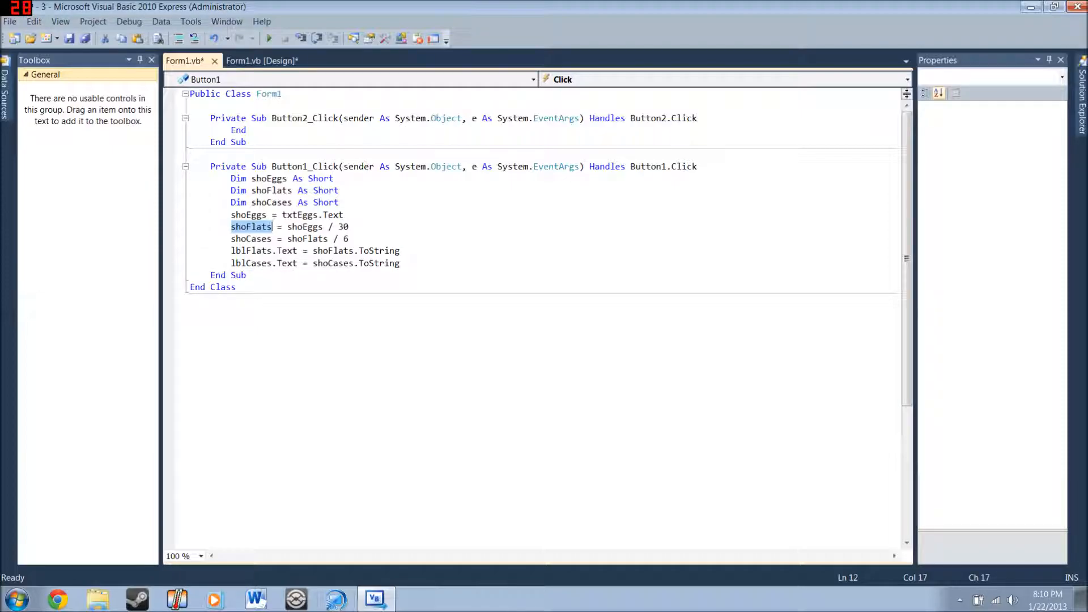
{"action": "left_click", "coordinate": [262, 61]}
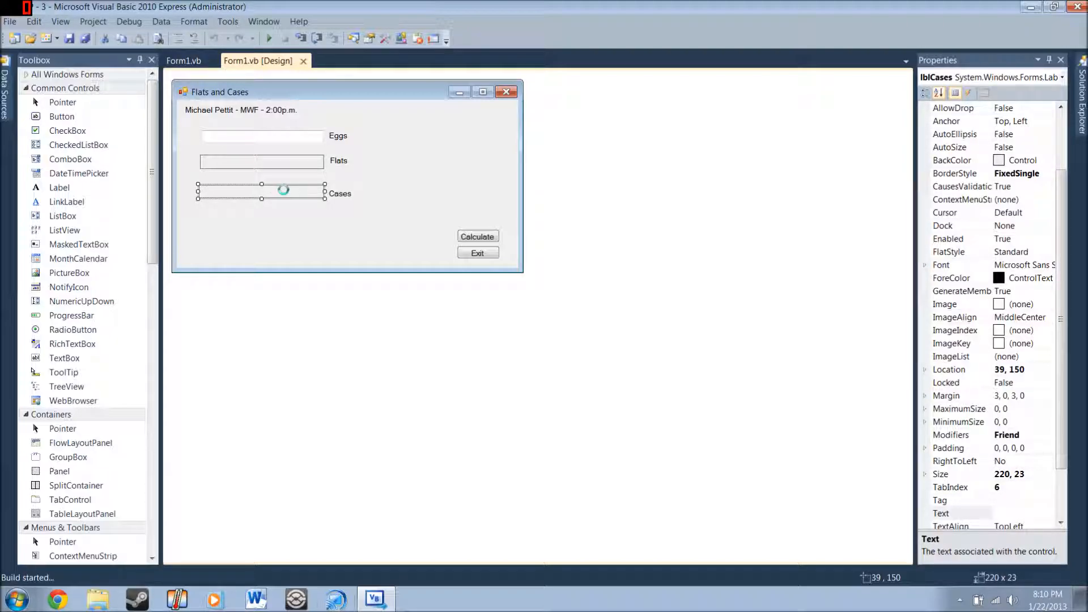
Run the form and calculate flats and cases for 1000, then 3454 eggs.
{"action": "left_click", "coordinate": [268, 38]}
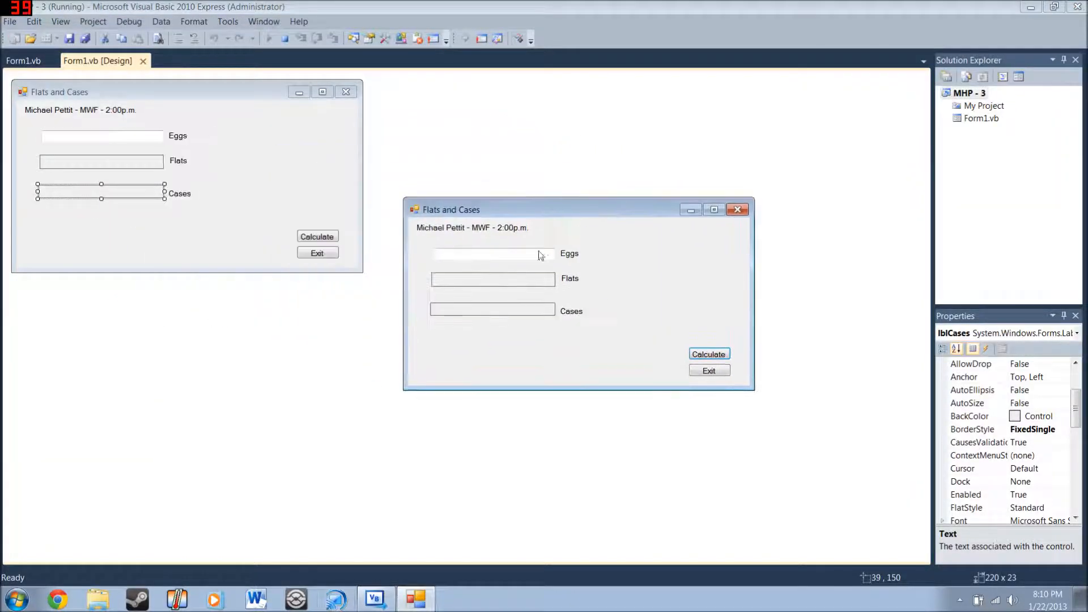
{"action": "left_click", "coordinate": [492, 253]}
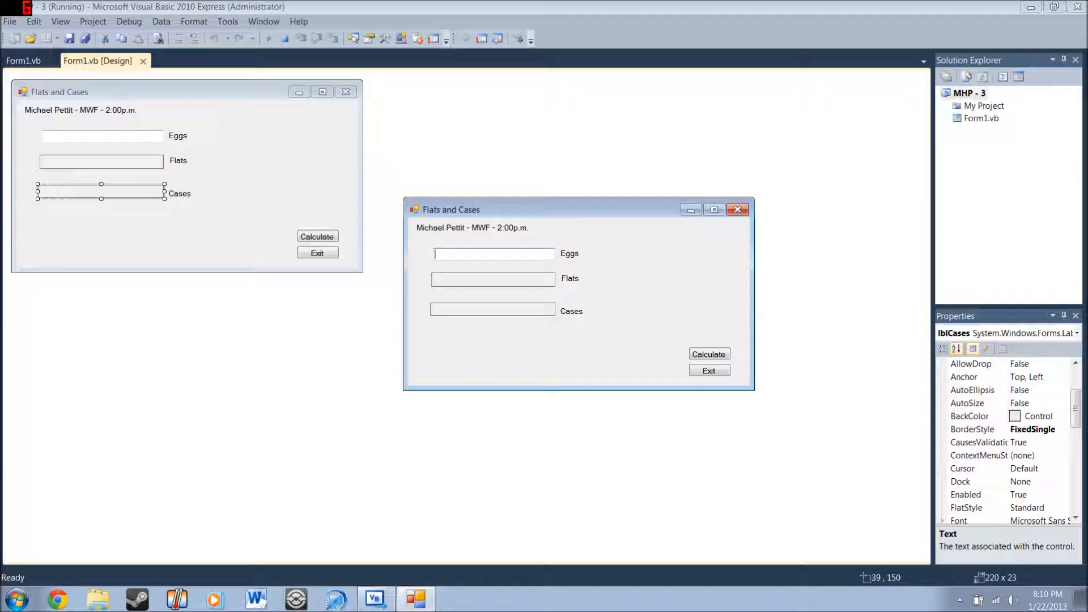
{"action": "type", "text": "1000"}
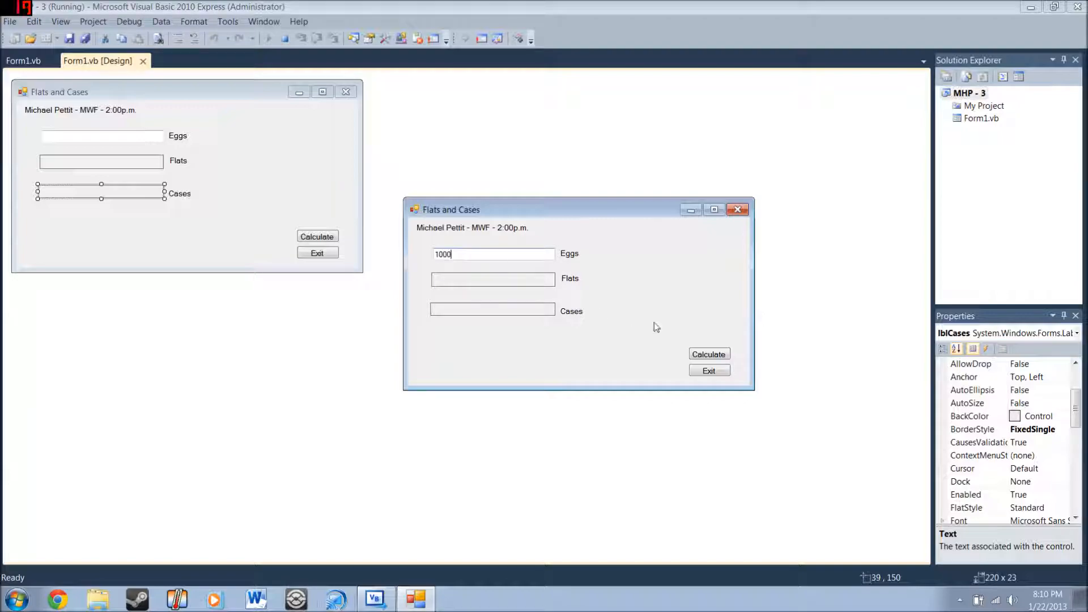
{"action": "left_click", "coordinate": [709, 354]}
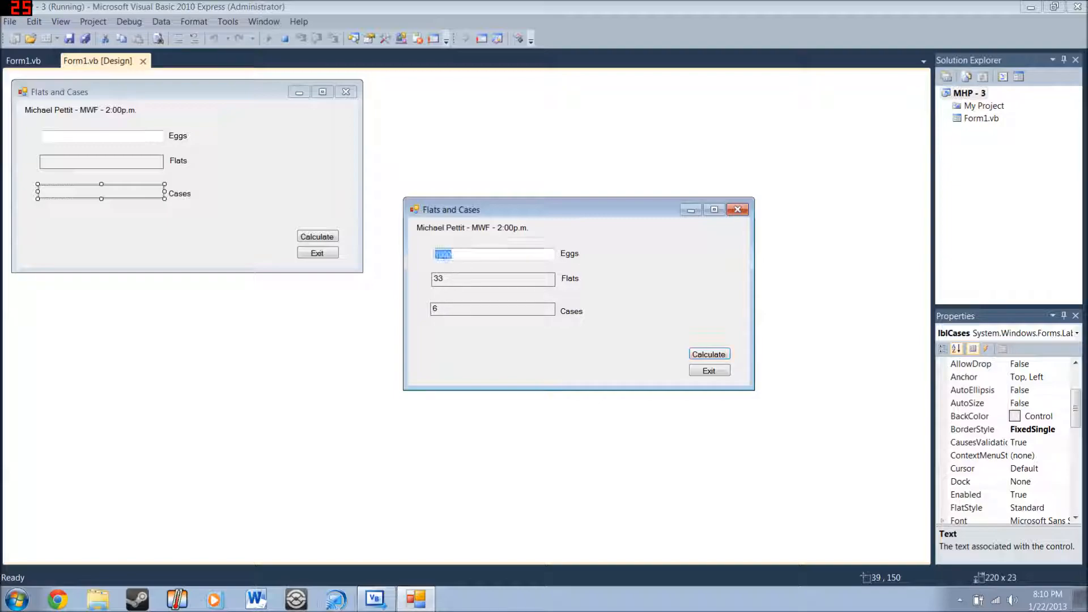
{"action": "type", "text": "3454"}
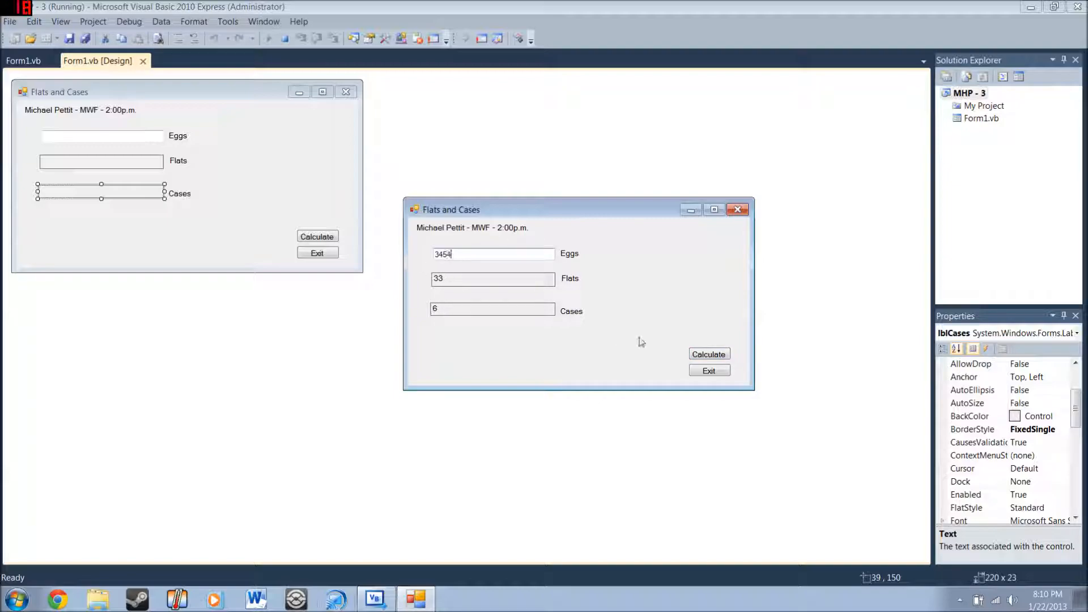
{"action": "left_click", "coordinate": [708, 354]}
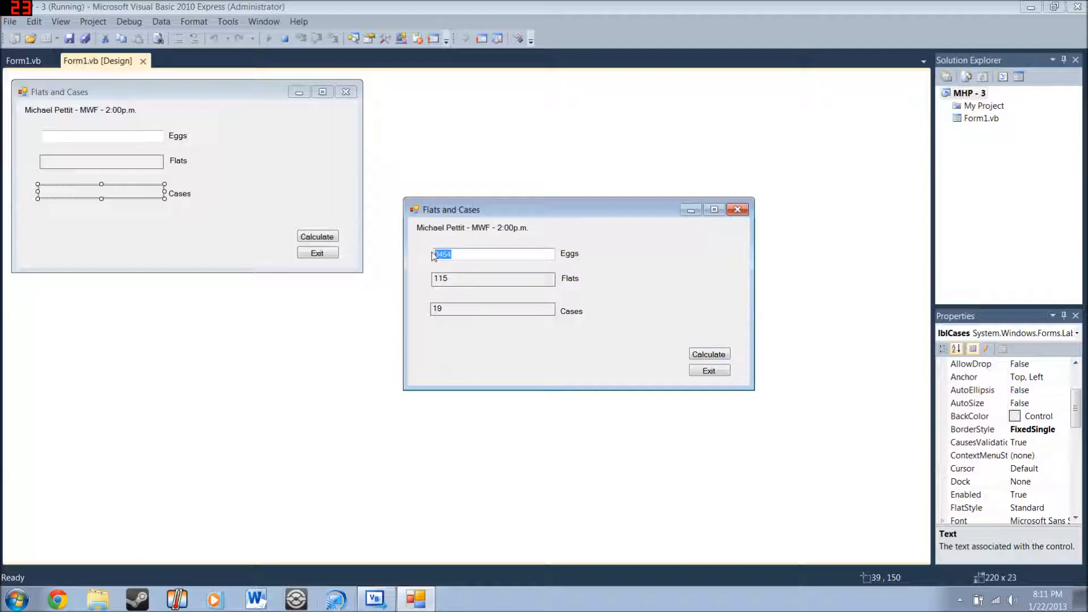
Prepare the running form for a new egg count of 333.
{"action": "left_click", "coordinate": [708, 353]}
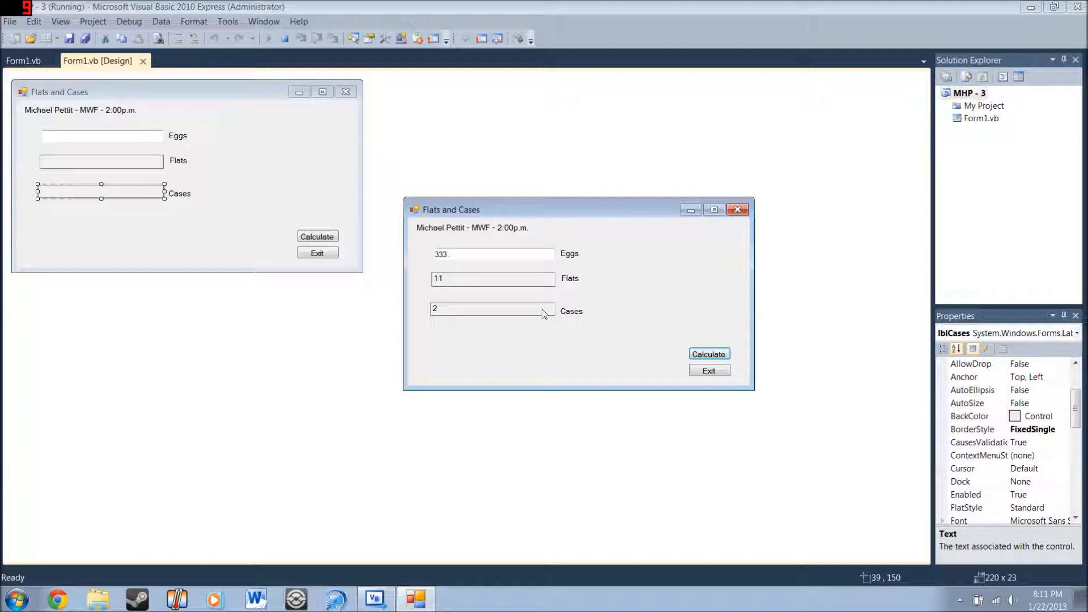
{"action": "mouse_move", "coordinate": [591, 289]}
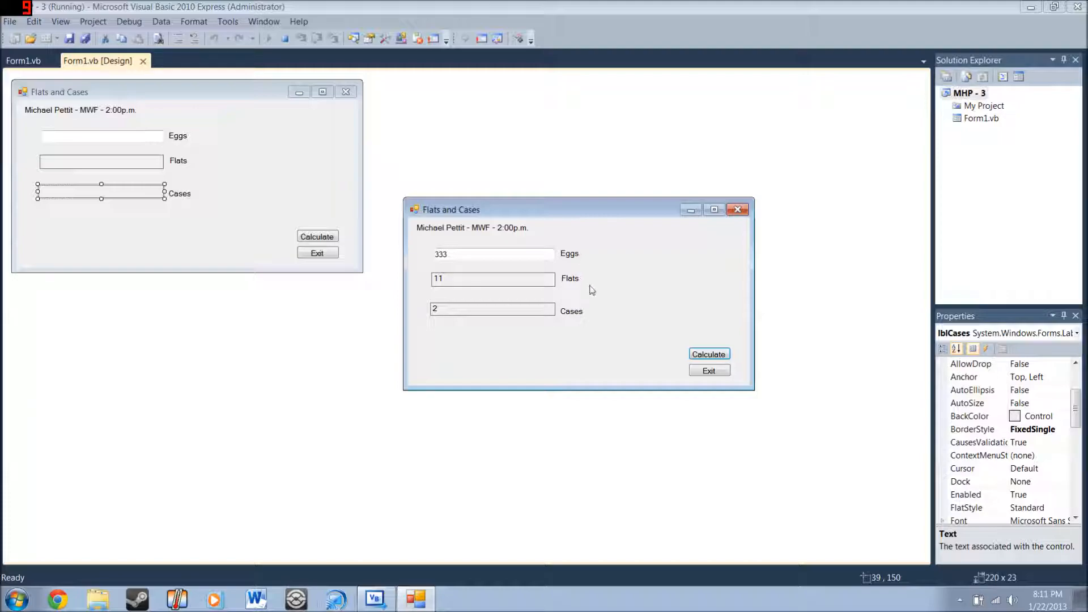
{"action": "mouse_move", "coordinate": [701, 235]}
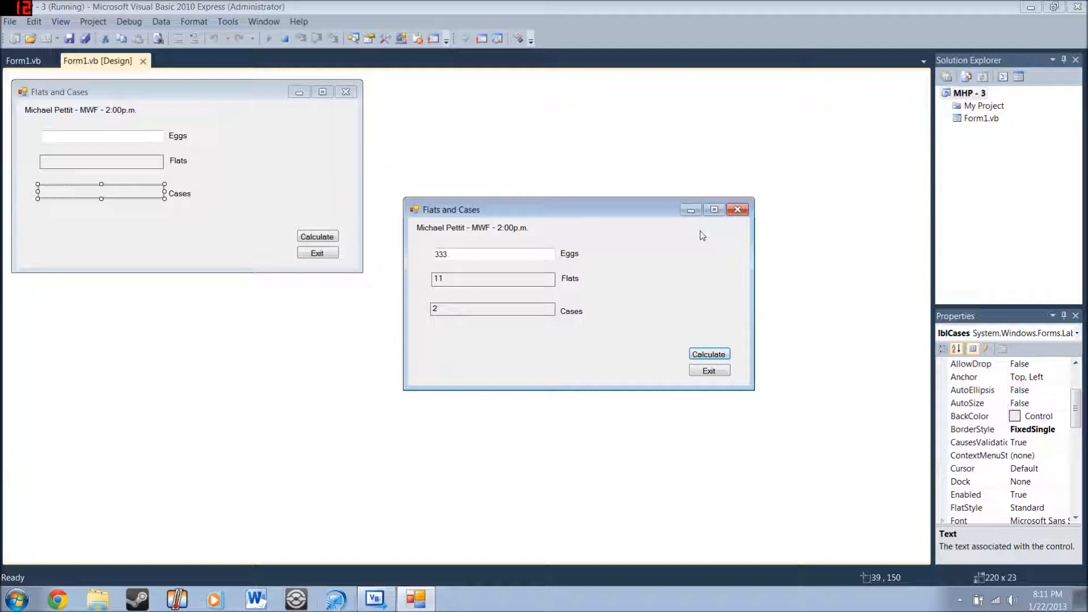
{"action": "mouse_move", "coordinate": [621, 228]}
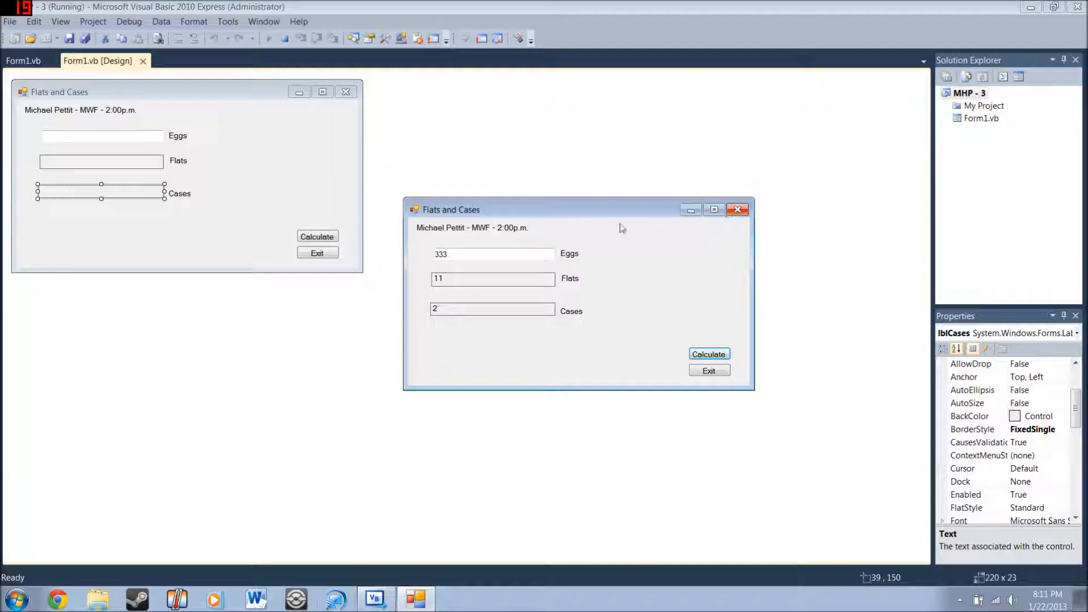
{"action": "mouse_move", "coordinate": [723, 213]}
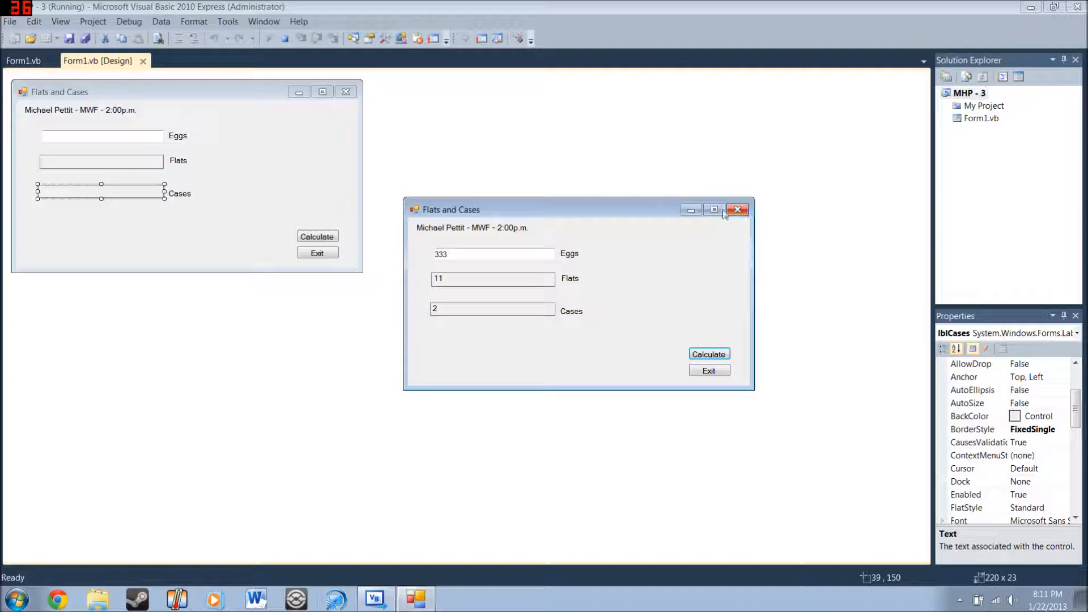
Close the running Flats and Cases form to get back to the designer.
{"action": "left_click", "coordinate": [737, 210]}
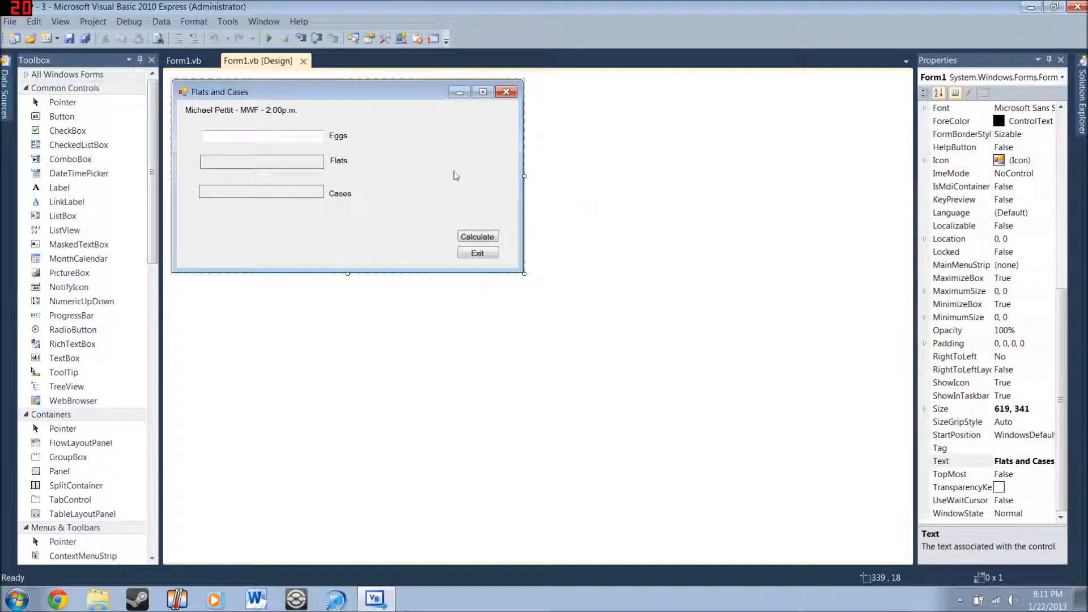
{"action": "mouse_move", "coordinate": [1019, 442]}
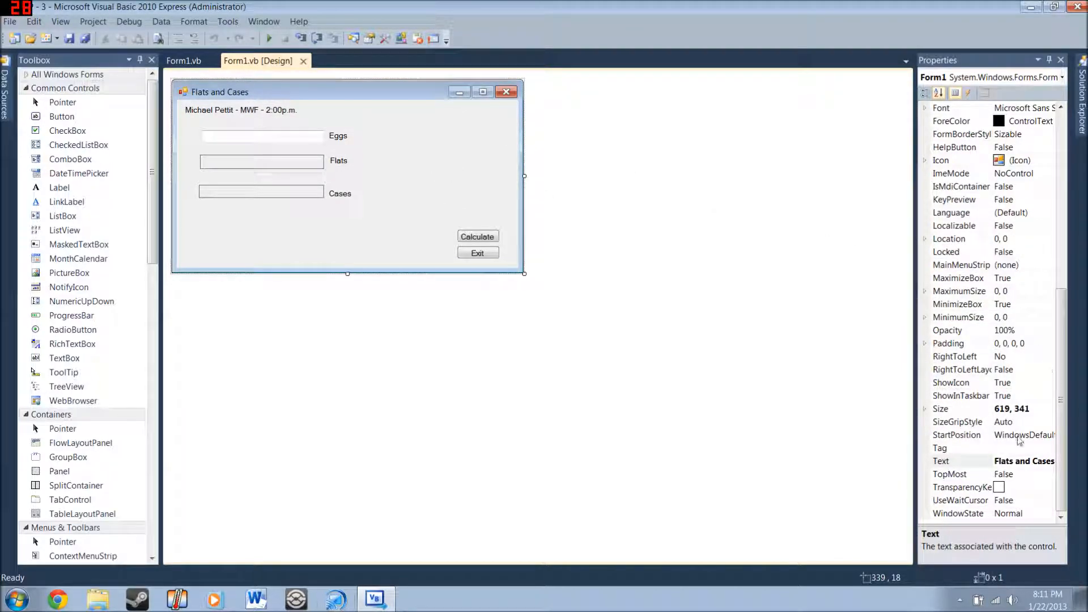
{"action": "left_click", "coordinate": [1023, 460]}
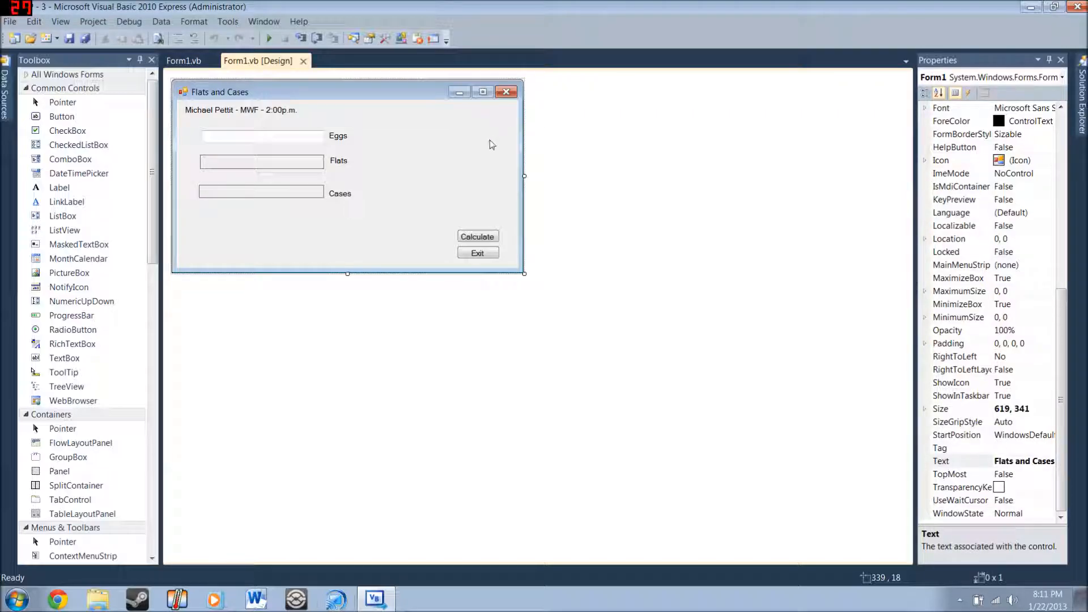
{"action": "mouse_move", "coordinate": [506, 211]}
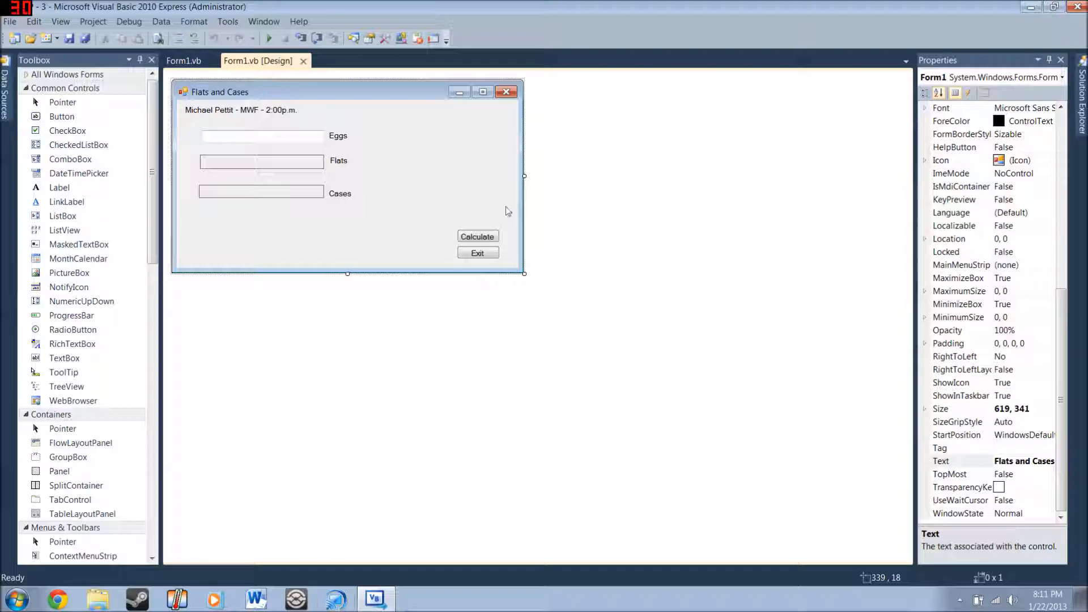
{"action": "mouse_move", "coordinate": [476, 185]}
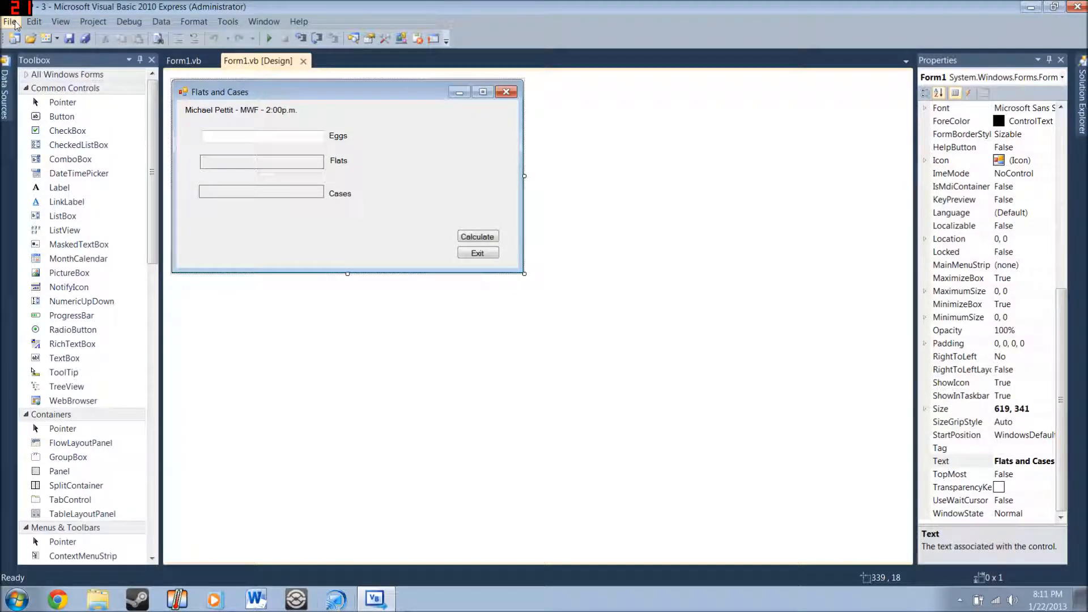
{"action": "mouse_move", "coordinate": [129, 21]}
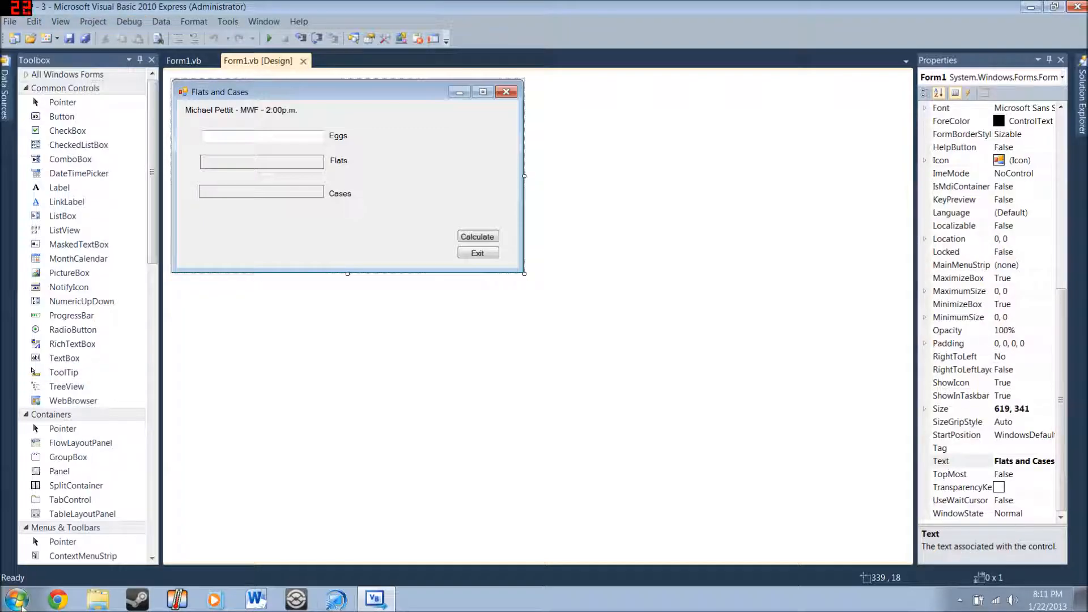
{"action": "left_click", "coordinate": [13, 598]}
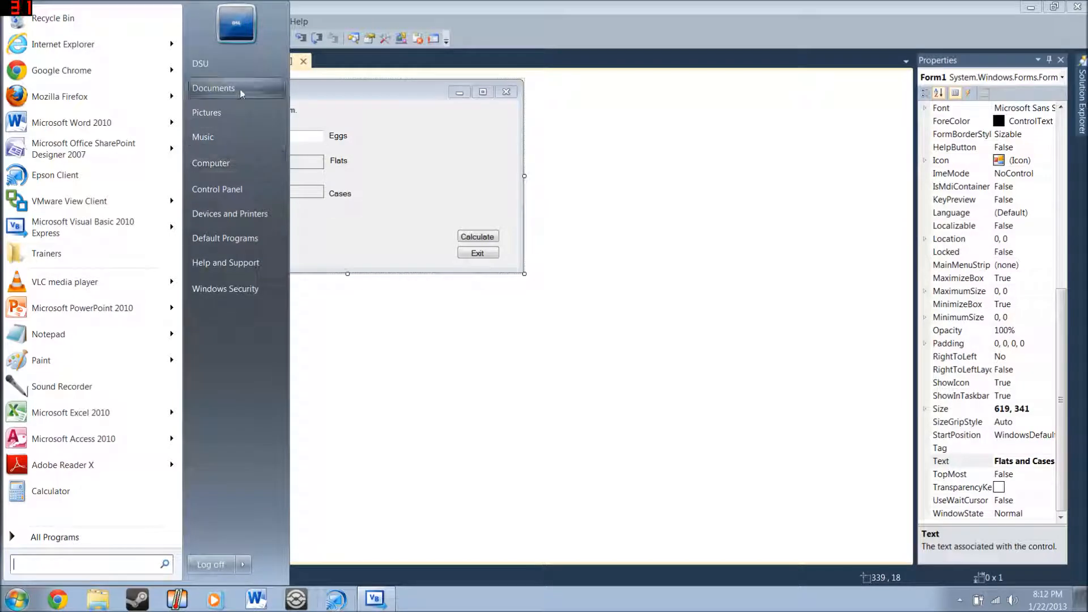
{"action": "left_click", "coordinate": [213, 89]}
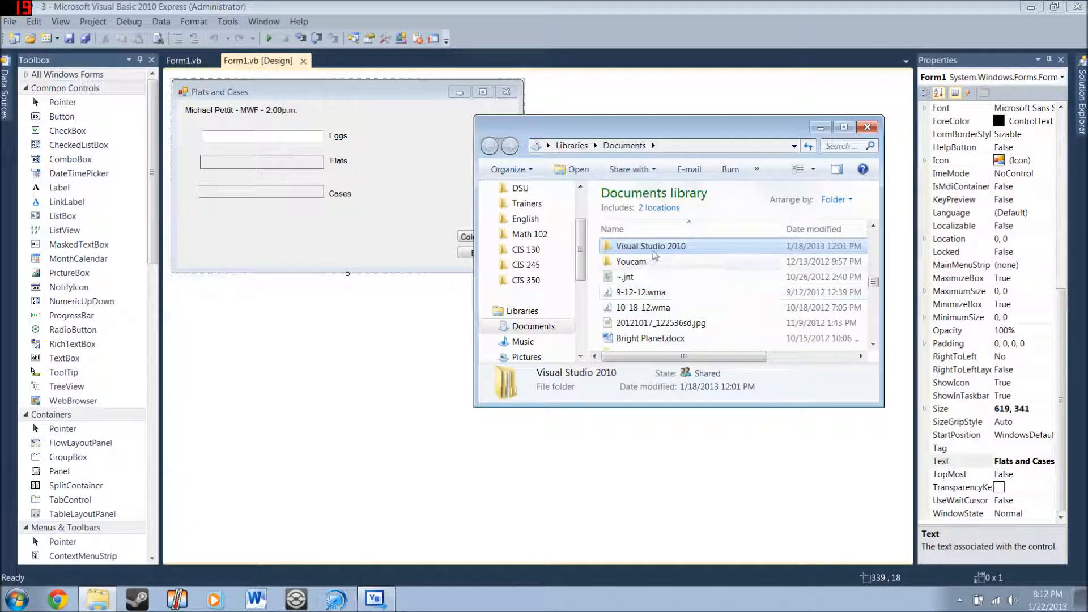
{"action": "double_click", "coordinate": [650, 245]}
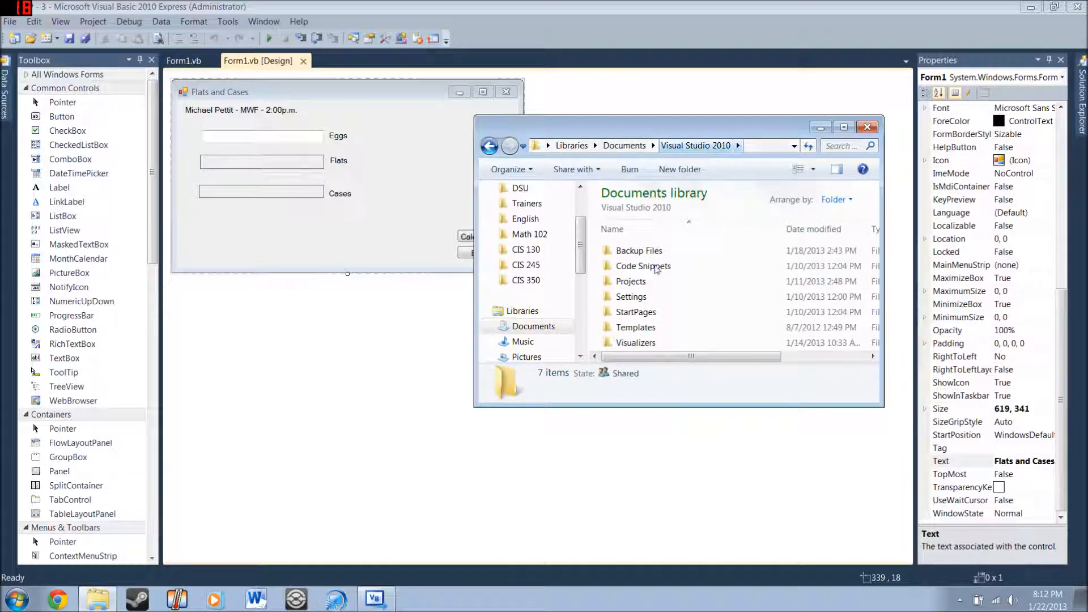
{"action": "double_click", "coordinate": [630, 281]}
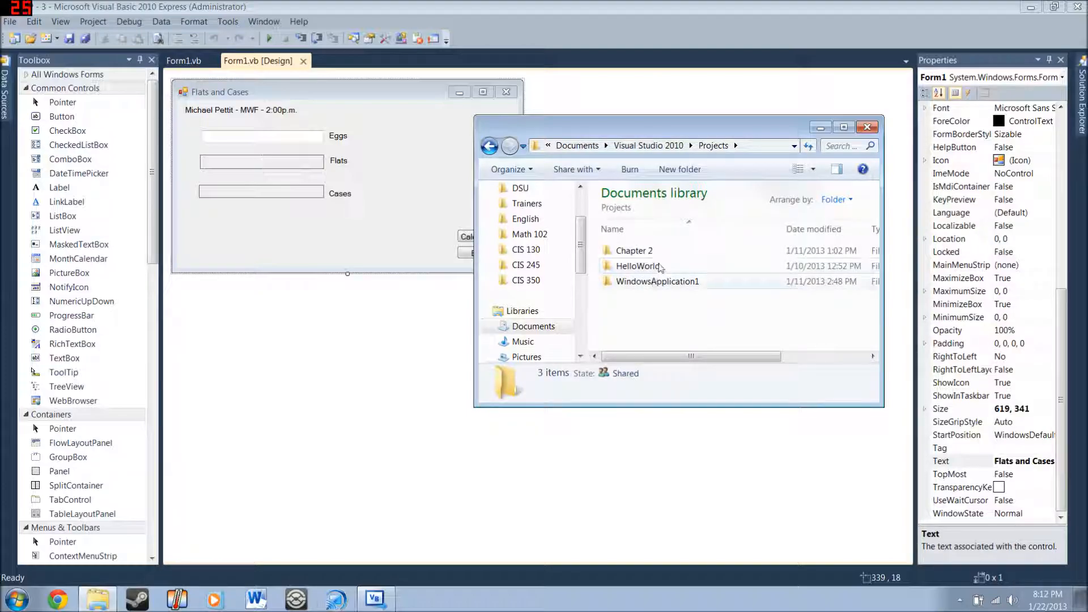
{"action": "left_click", "coordinate": [526, 249]}
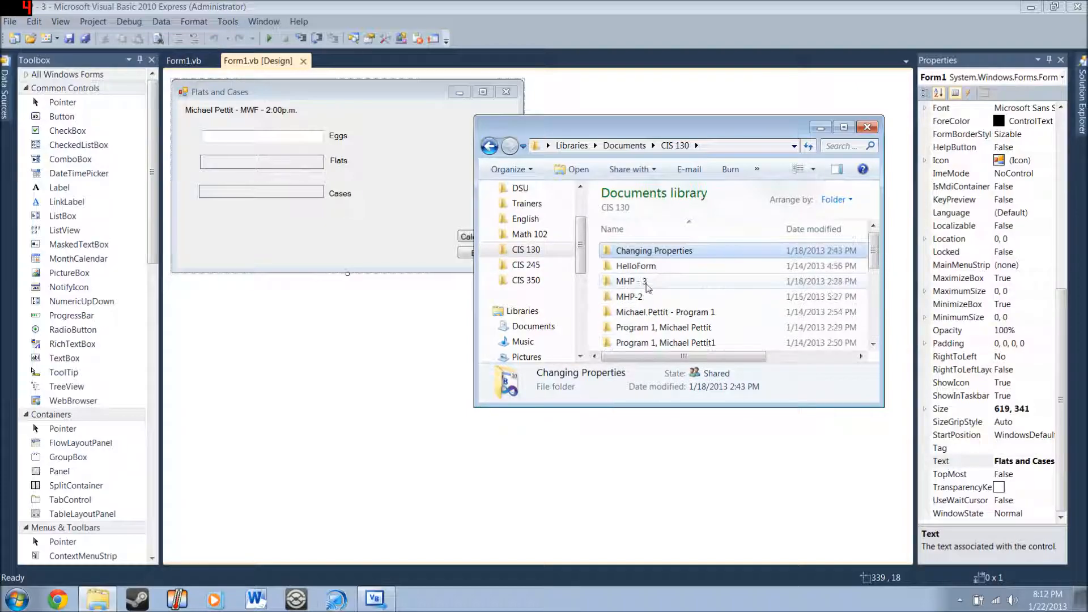
{"action": "left_click", "coordinate": [867, 127]}
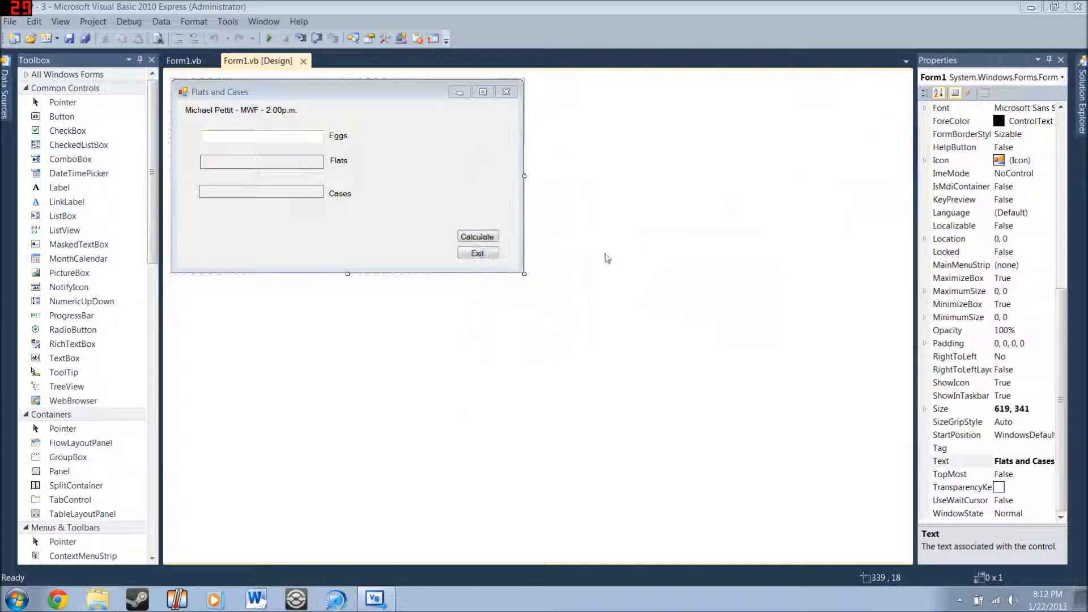